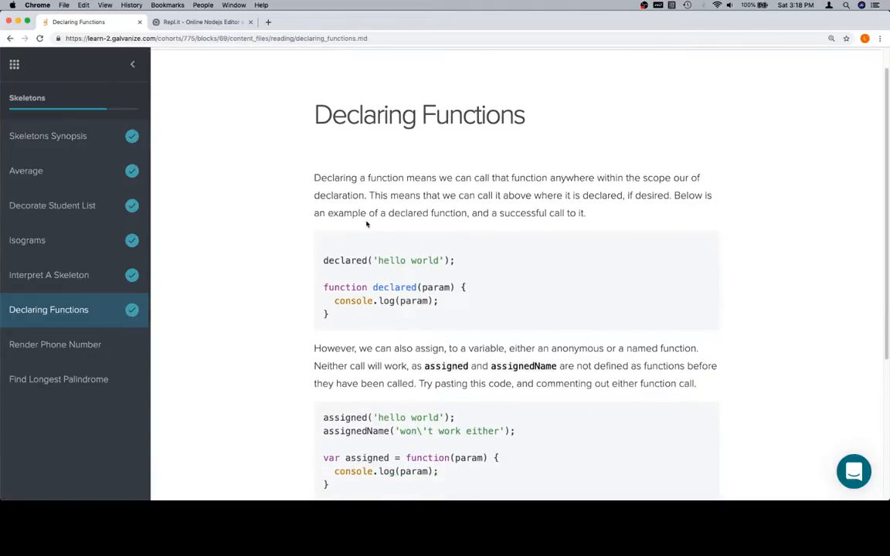
pyautogui.moveTo(409, 234)
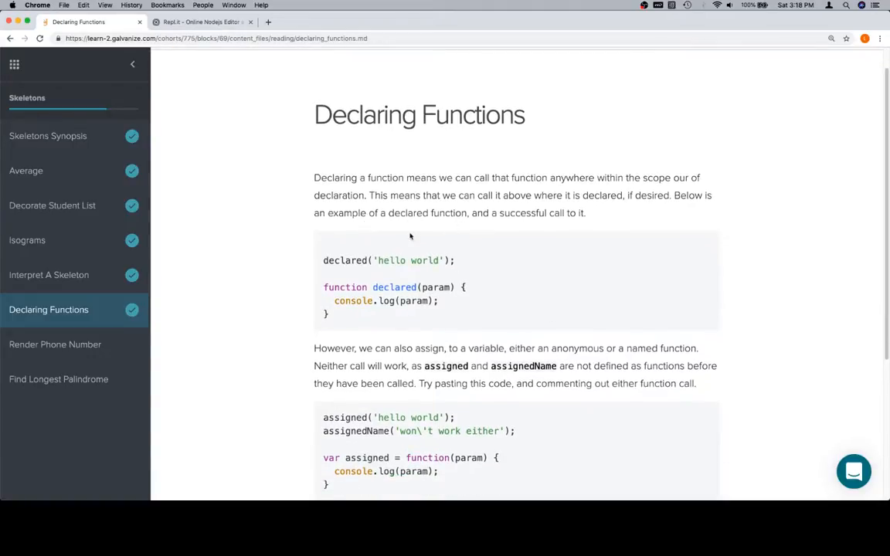
# Select the declared() example code block in the Declaring Functions lesson for copying
pyautogui.scroll(-3)
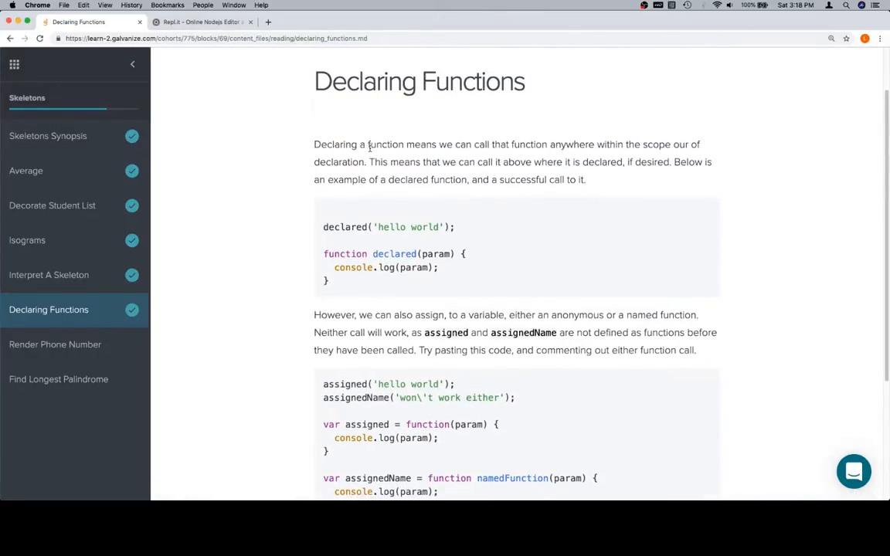
pyautogui.moveTo(538, 143)
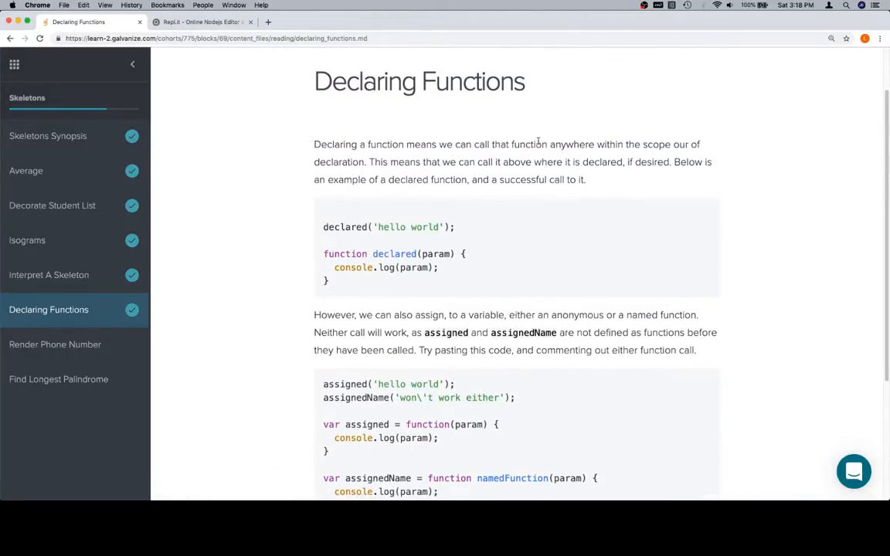
pyautogui.moveTo(374, 174)
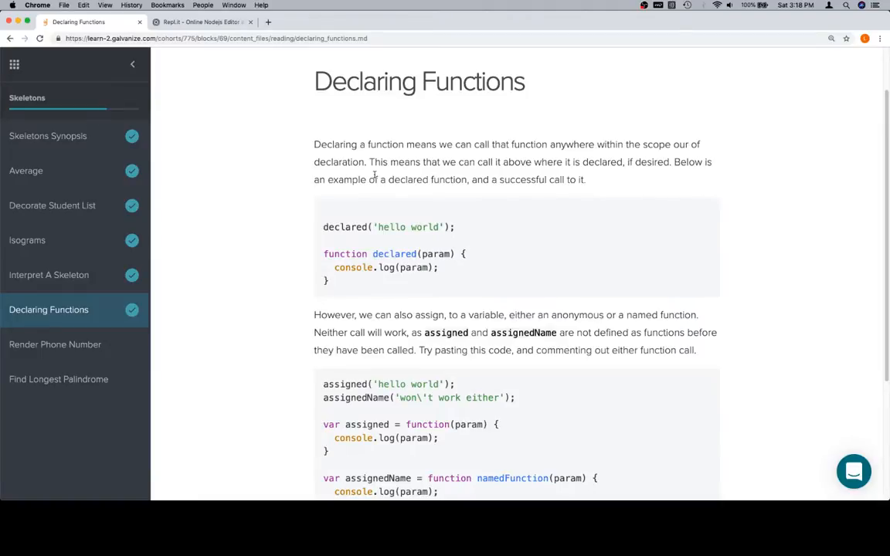
pyautogui.moveTo(564, 173)
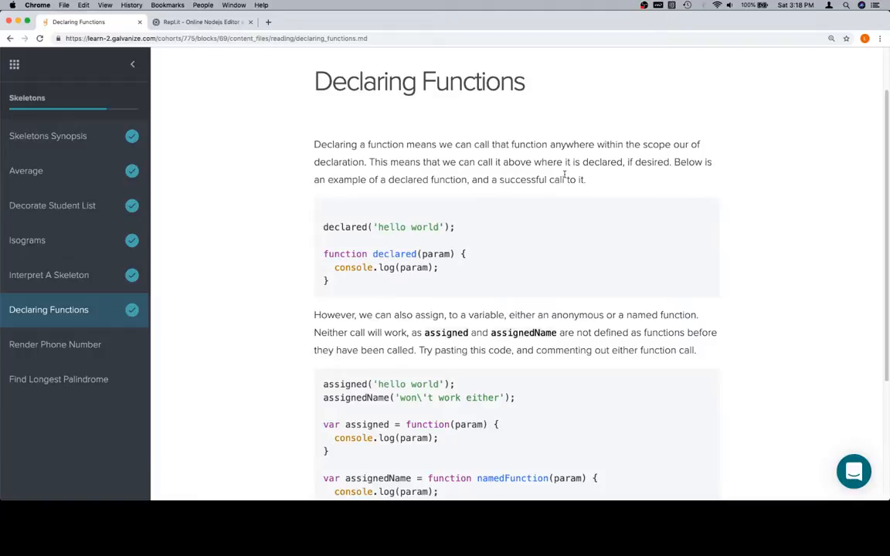
pyautogui.moveTo(420, 179)
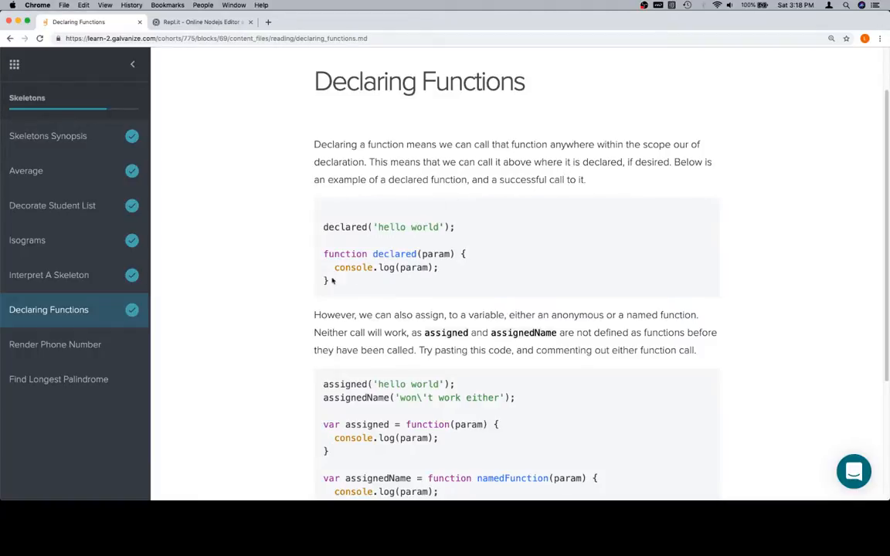
pyautogui.moveTo(323, 225); pyautogui.dragTo(328, 281)
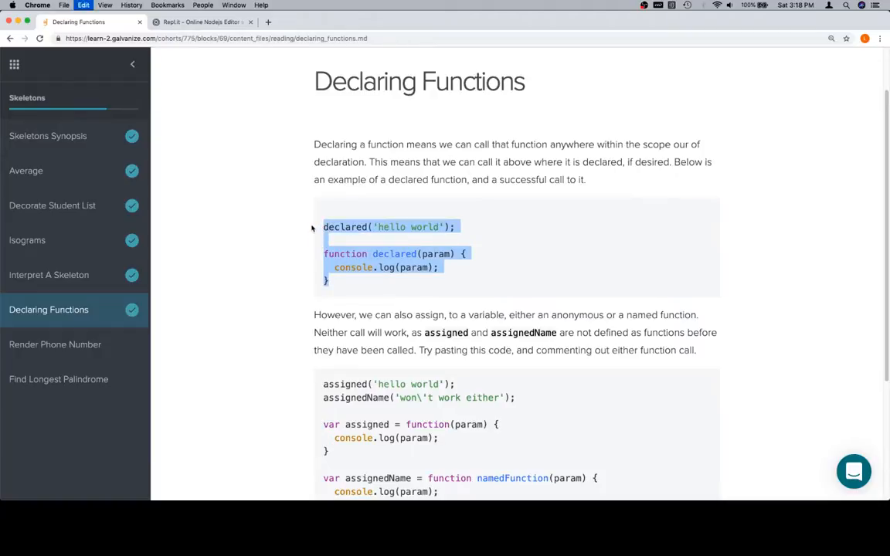
# Switch to the Repl.it Node editor and place the declared-function example into index.js
pyautogui.click(202, 21)
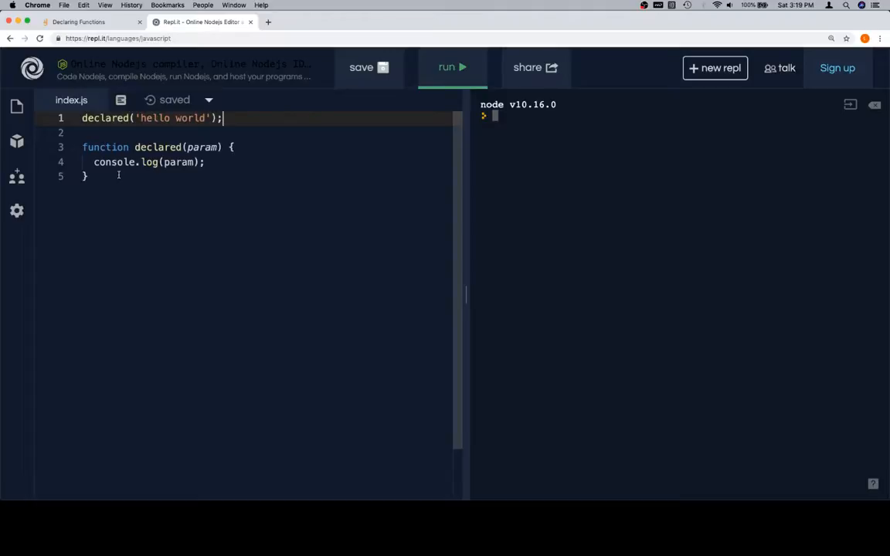
pyautogui.doubleClick(202, 147)
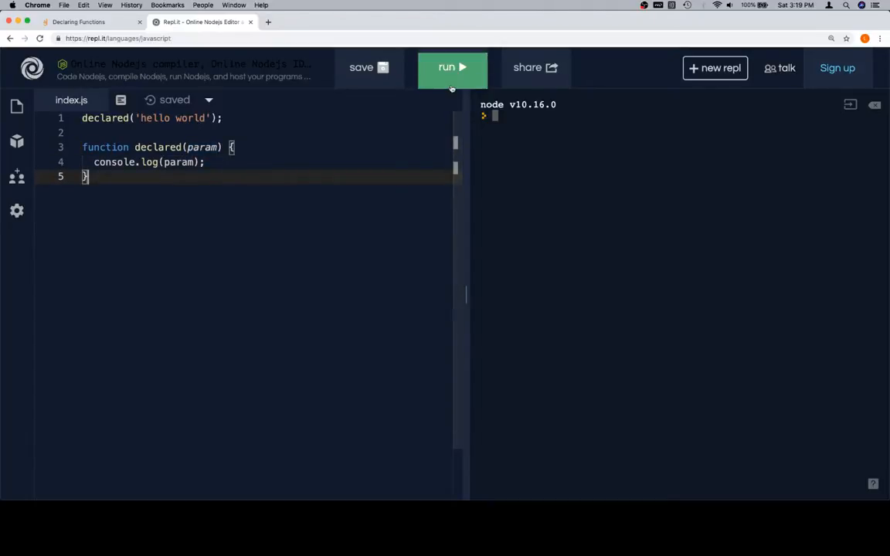
# Run index.js so the console prints 'hello world' from the declared function
pyautogui.click(451, 68)
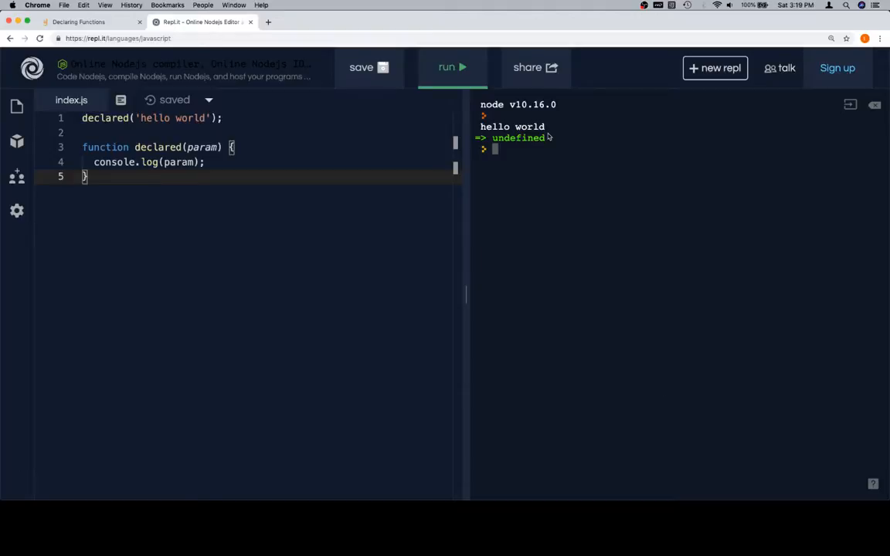
pyautogui.doubleClick(516, 138)
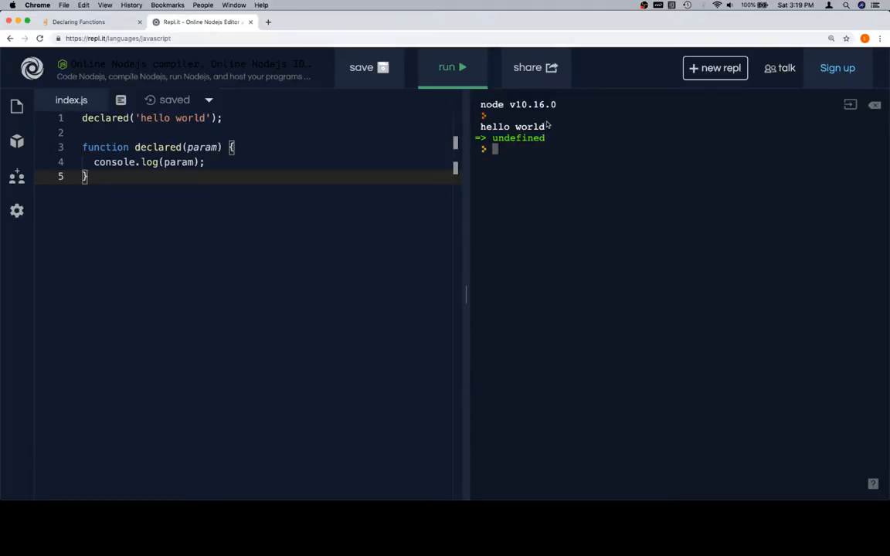
pyautogui.moveTo(549, 127)
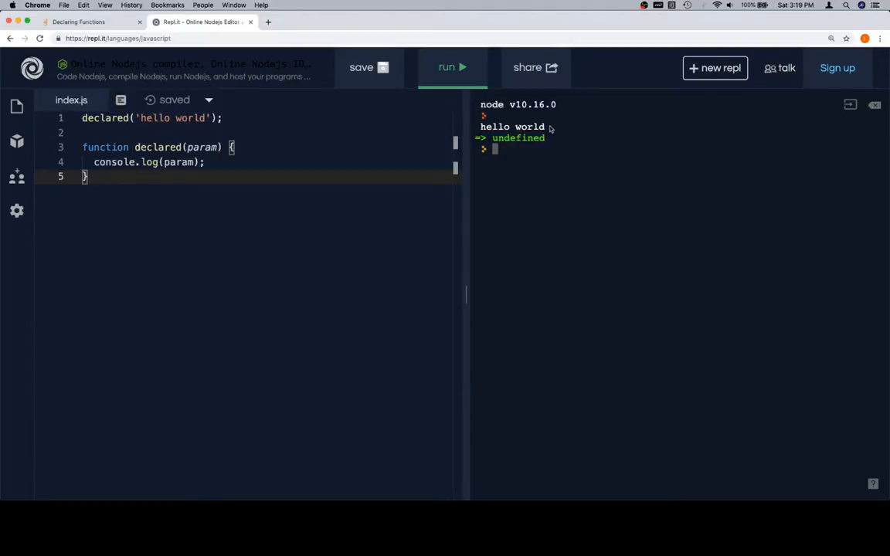
pyautogui.moveTo(606, 159)
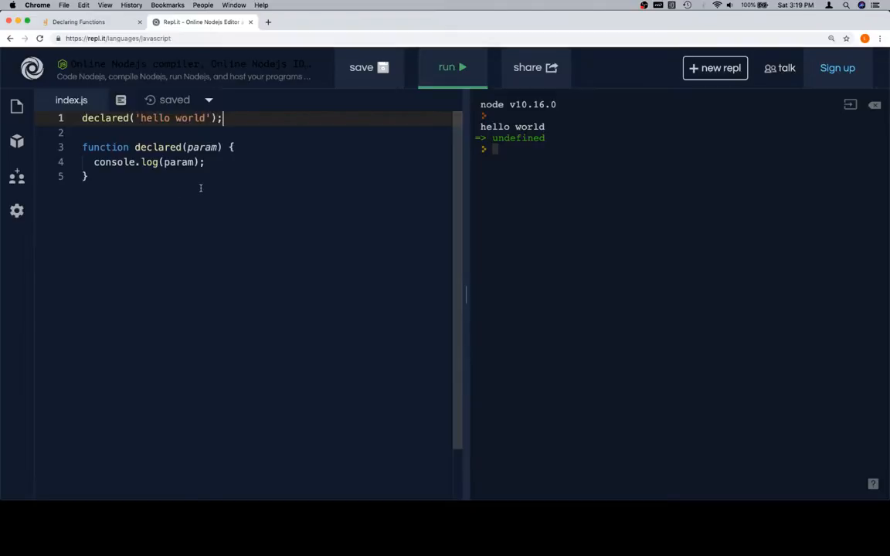
# Review the declared-function code, then return to the Declaring Functions lesson tab
pyautogui.doubleClick(104, 147)
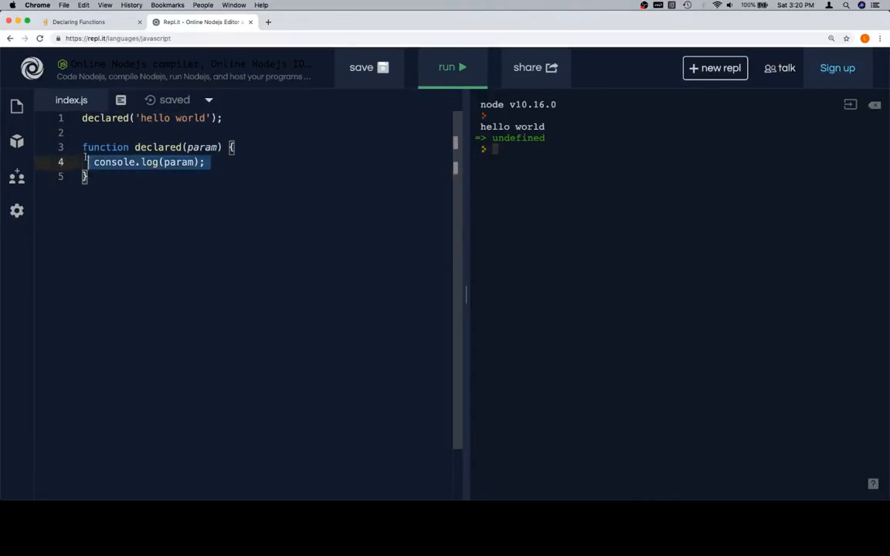
pyautogui.click(118, 176)
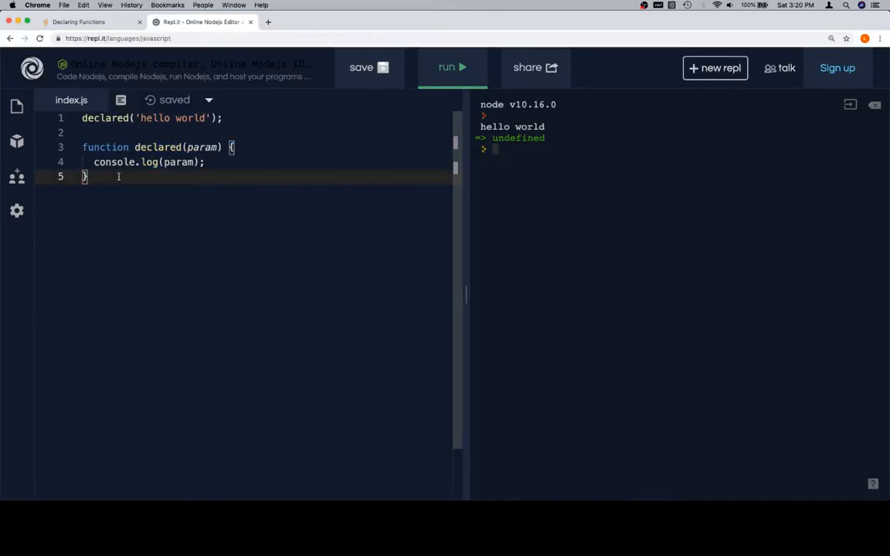
pyautogui.click(78, 22)
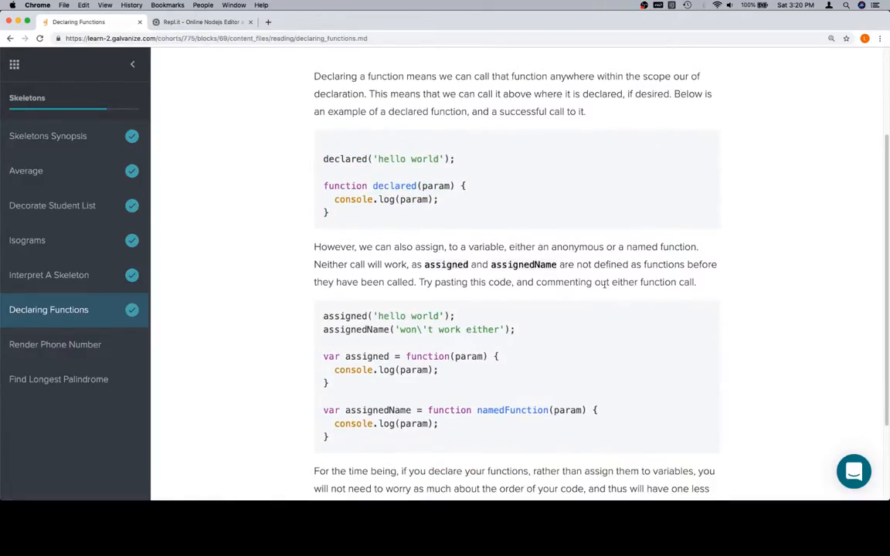
# Select the assigned() / assignedName() example code and switch back to the Repl.it editor
pyautogui.scroll(-3)
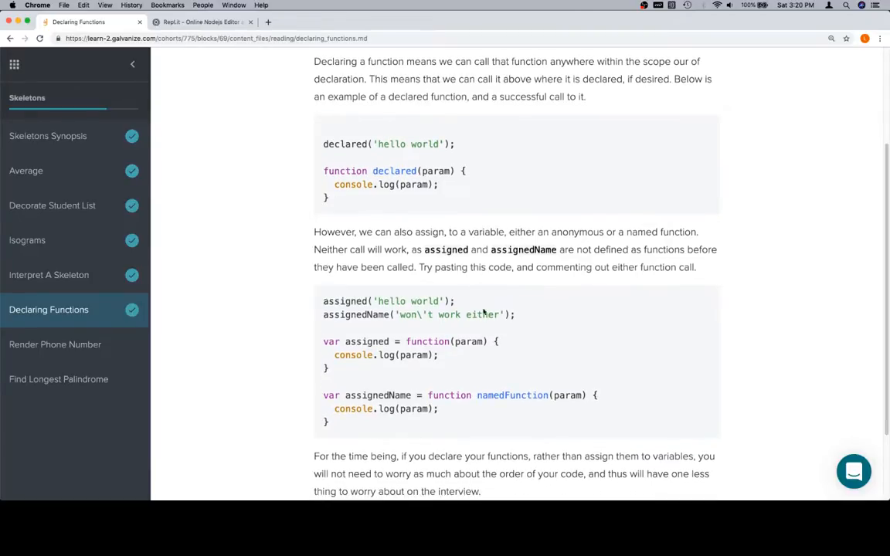
pyautogui.moveTo(494, 364)
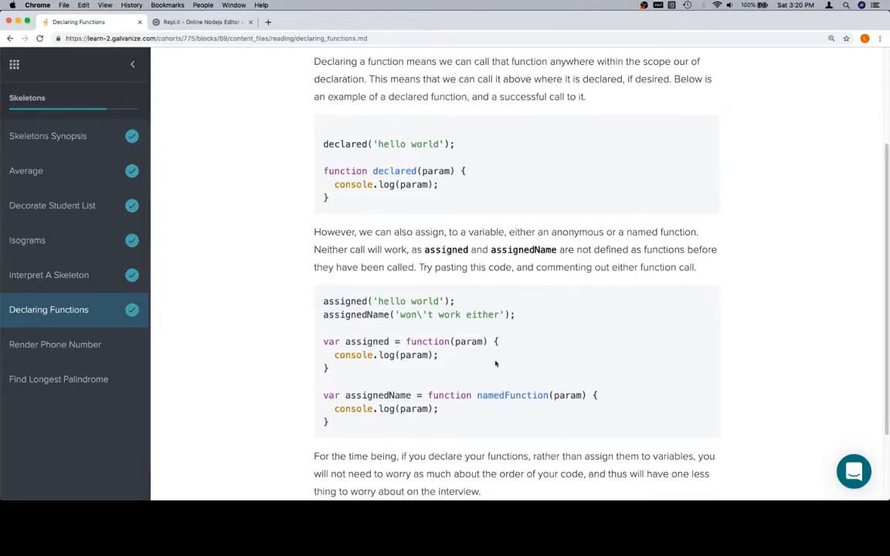
pyautogui.moveTo(431, 417)
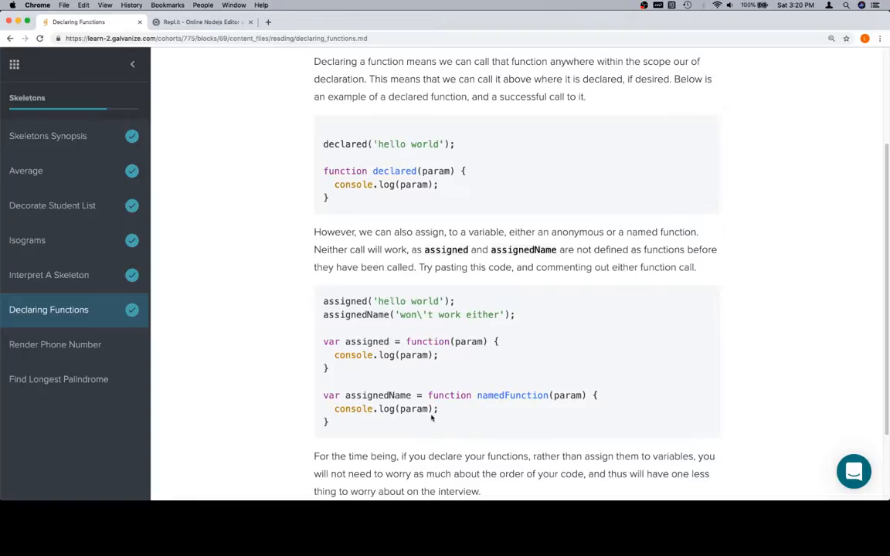
pyautogui.moveTo(323, 300); pyautogui.dragTo(437, 421)
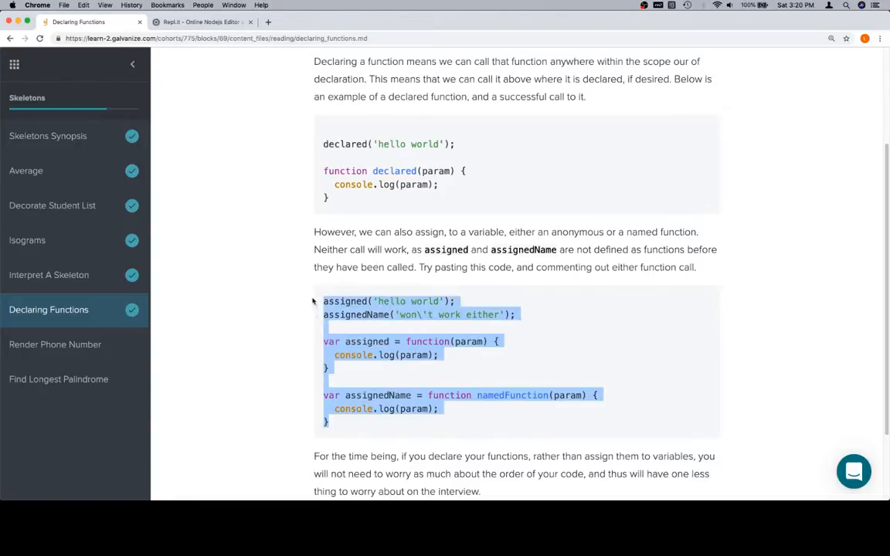
pyautogui.click(201, 22)
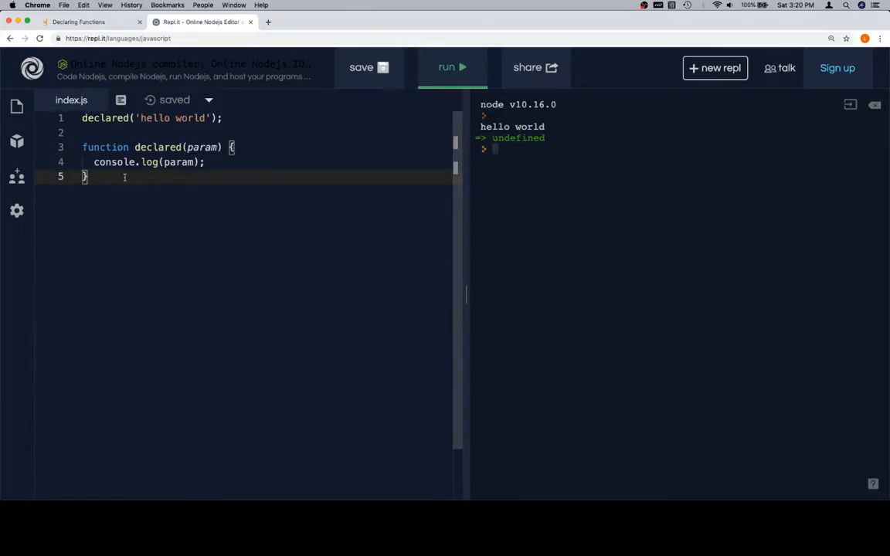
# Replace index.js with the assigned-function examples, commenting out the assignedName call and definition, and run it
pyautogui.press('cmd+a')
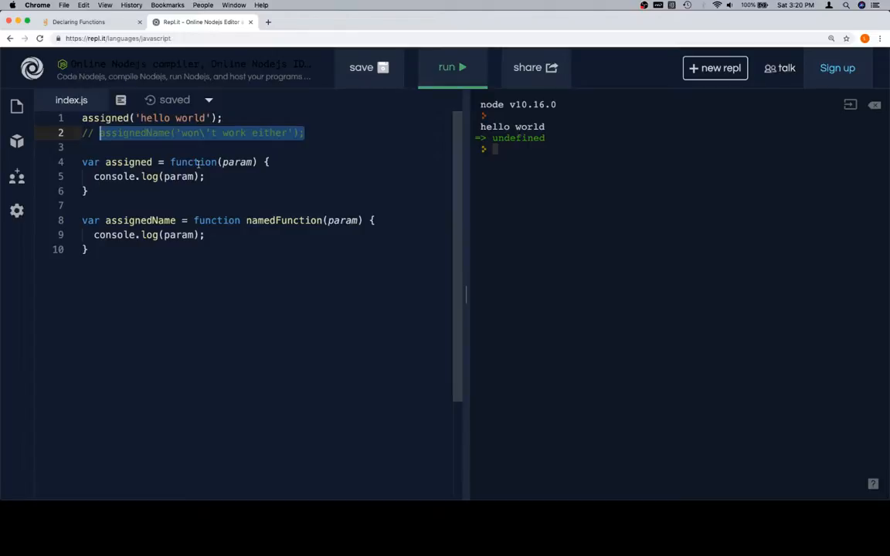
pyautogui.moveTo(224, 176)
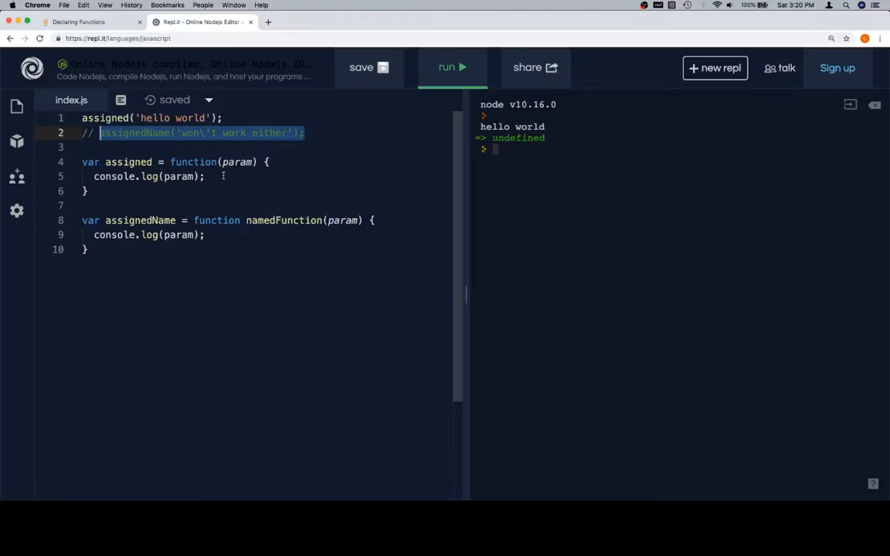
pyautogui.moveTo(134, 250)
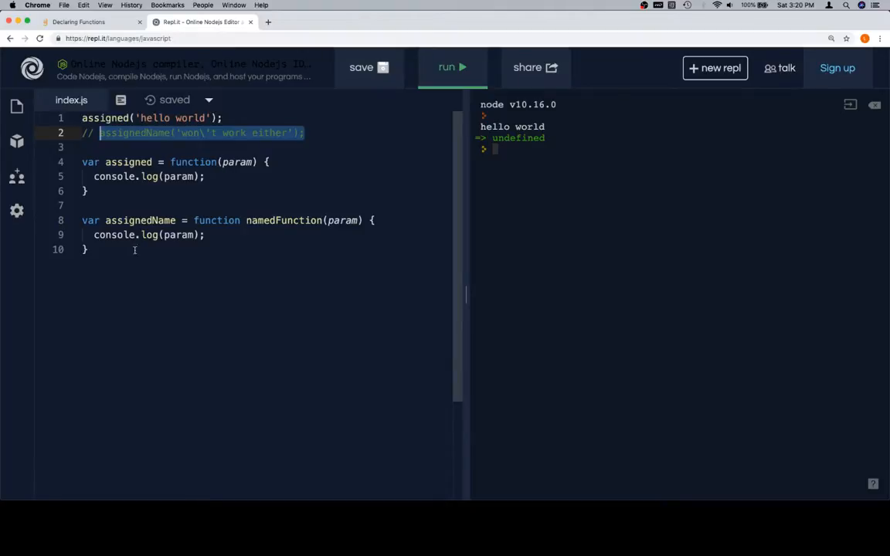
pyautogui.press('cmd+/')
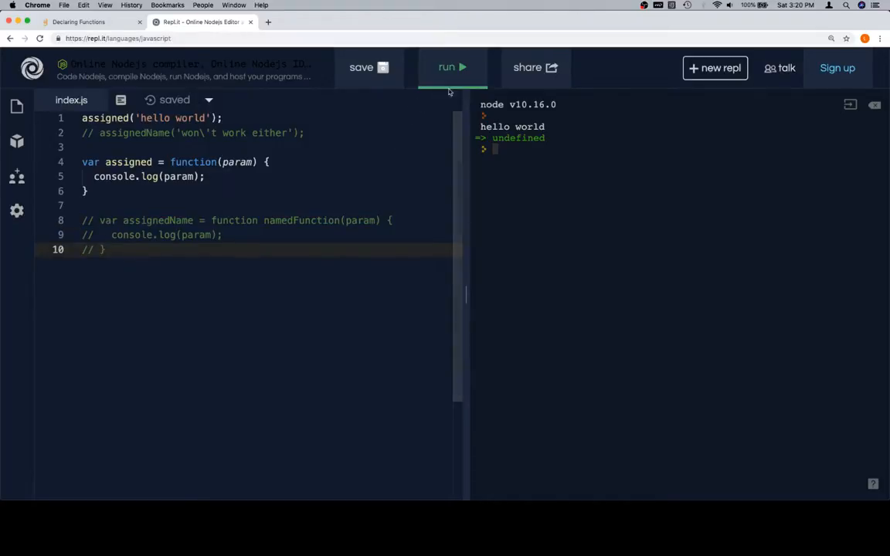
pyautogui.click(451, 68)
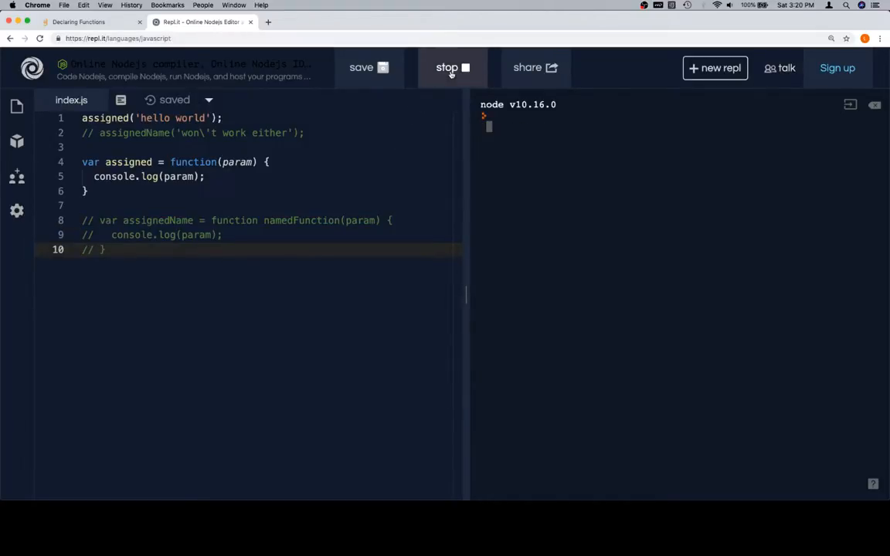
# Run to get 'TypeError: assigned is not a function', check the lesson, and remove the early assigned call
pyautogui.click(451, 68)
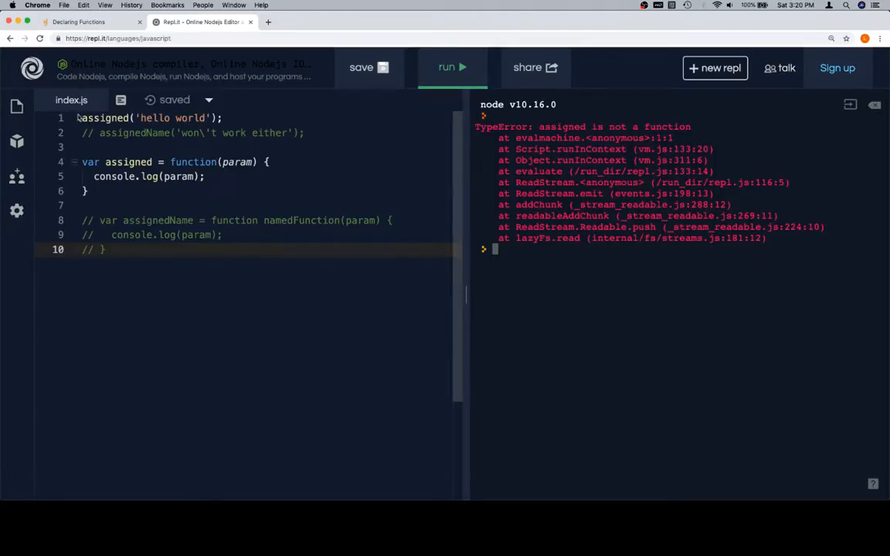
pyautogui.doubleClick(105, 118)
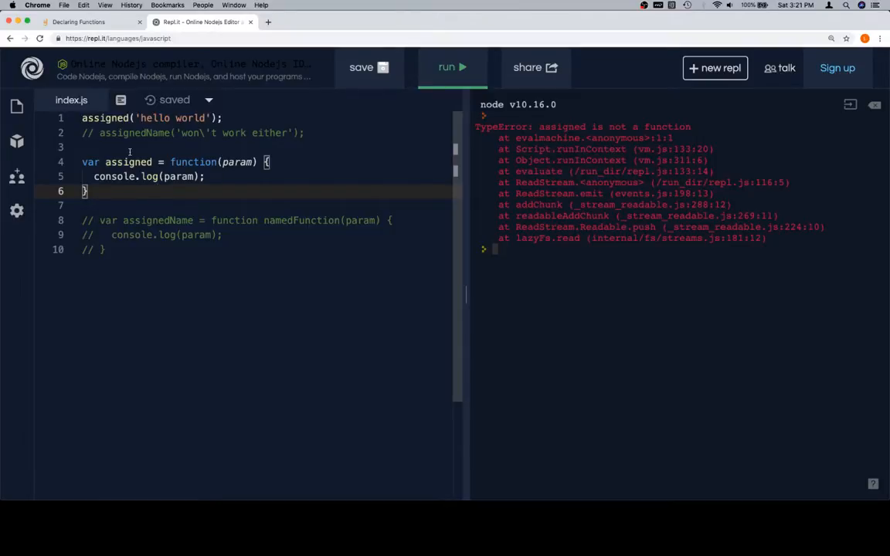
pyautogui.click(77, 21)
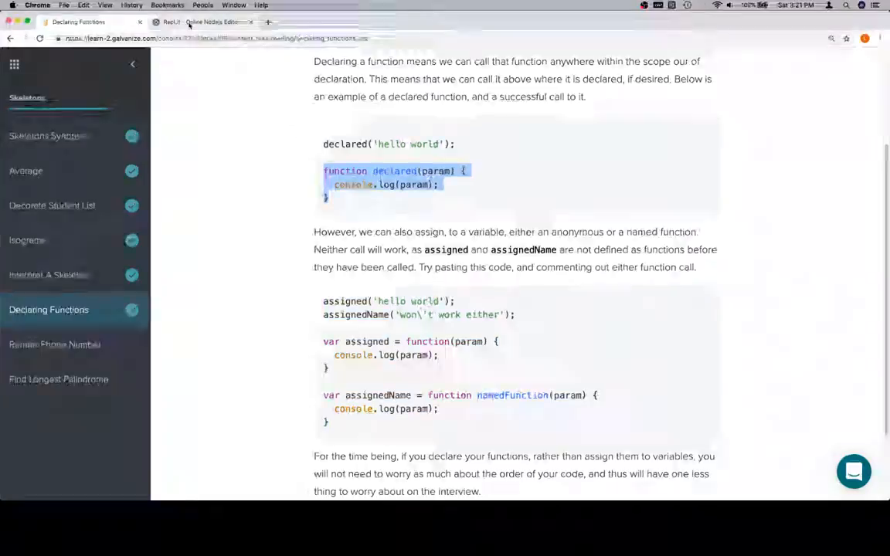
pyautogui.click(204, 22)
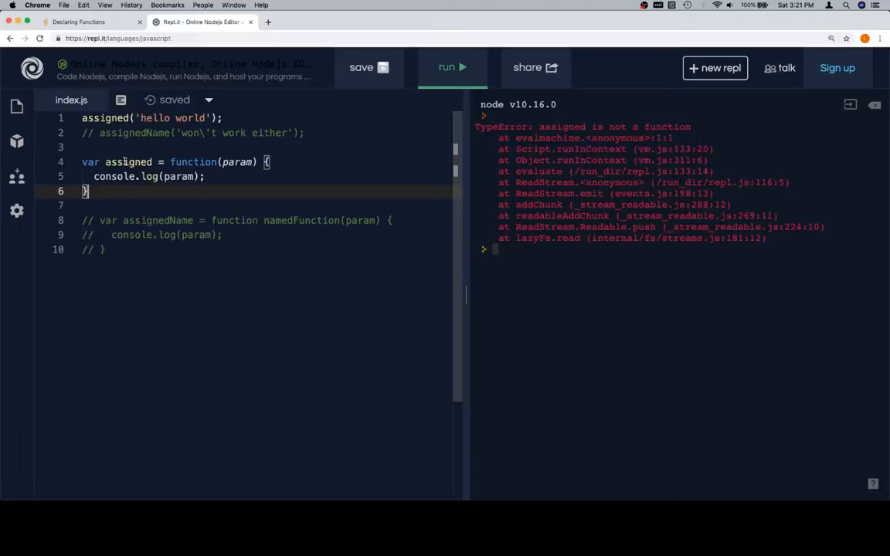
pyautogui.moveTo(337, 124)
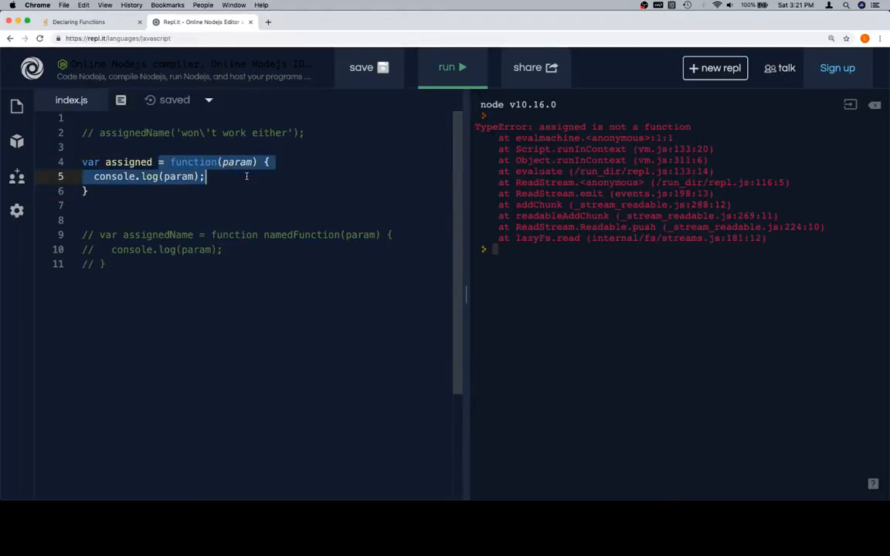
pyautogui.click(110, 147)
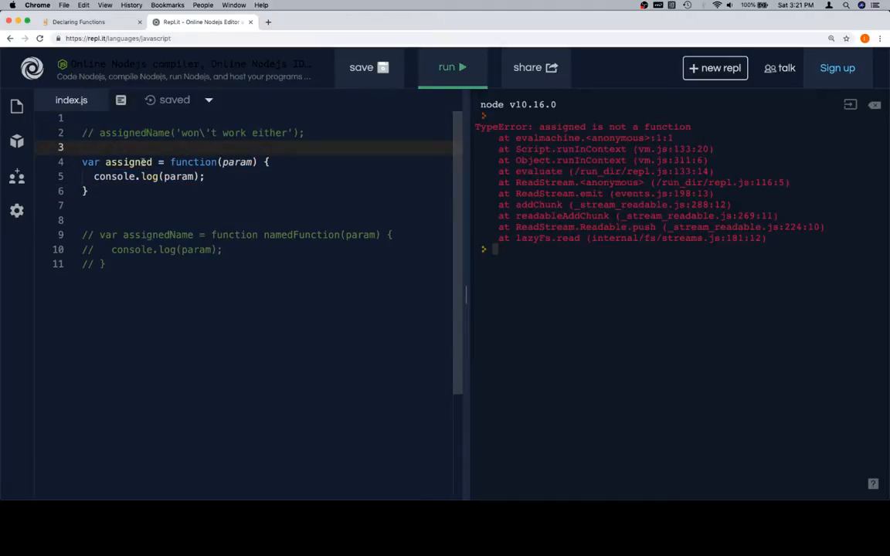
# Call assigned('hello world') below its definition so it prints 'hello world', then toggle comments with Cmd+/
pyautogui.write("assigned('hello world');")
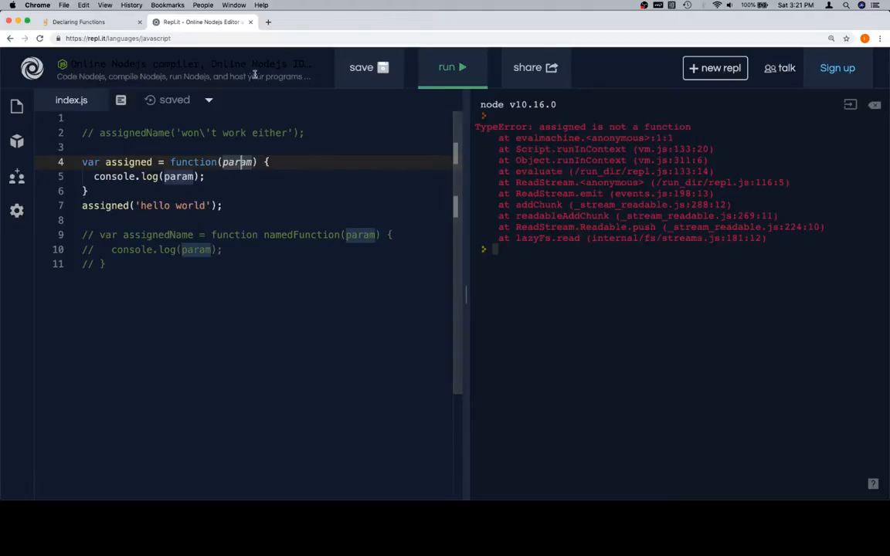
pyautogui.click(451, 68)
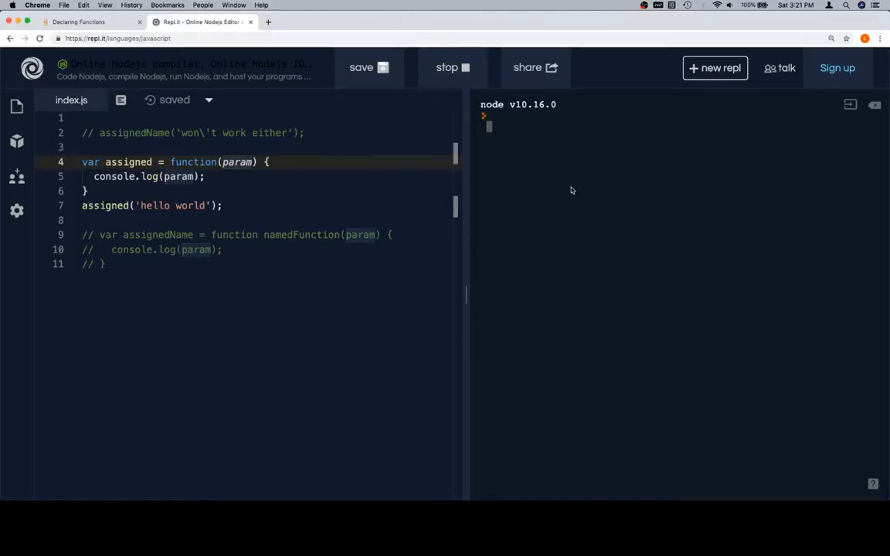
pyautogui.click(451, 68)
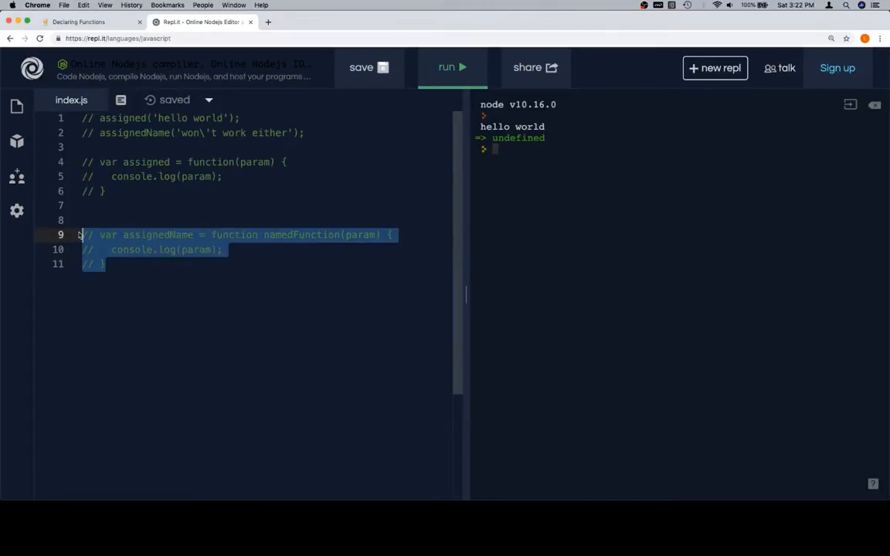
pyautogui.press('cmd+/')
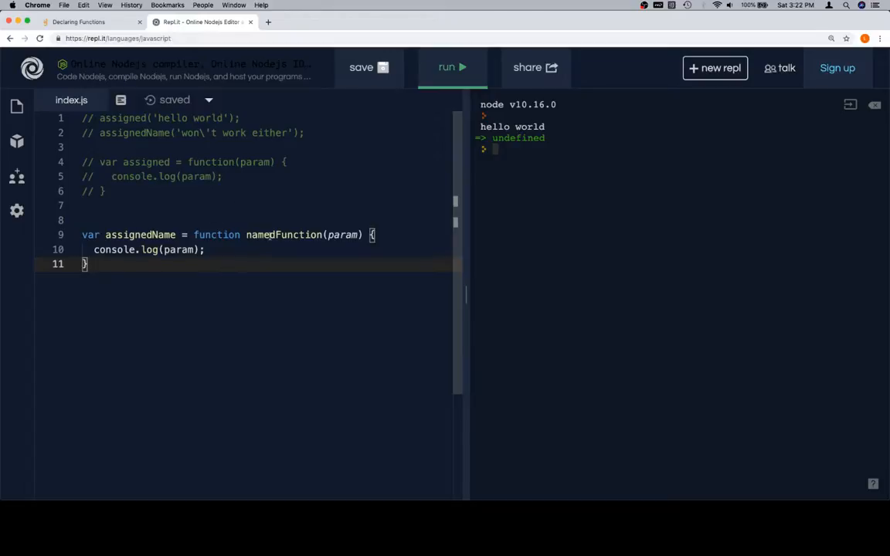
# Select the namedFunction name in the uncommented assignedName function expression
pyautogui.doubleClick(210, 162)
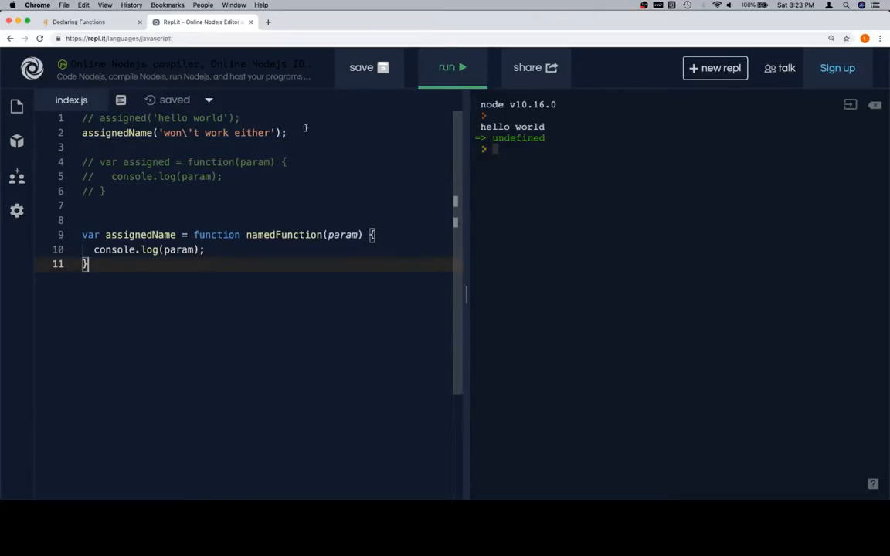
# Run to show 'assignedName is not a function', then move assignedName('won\'t work either') below its definition and run again
pyautogui.click(451, 68)
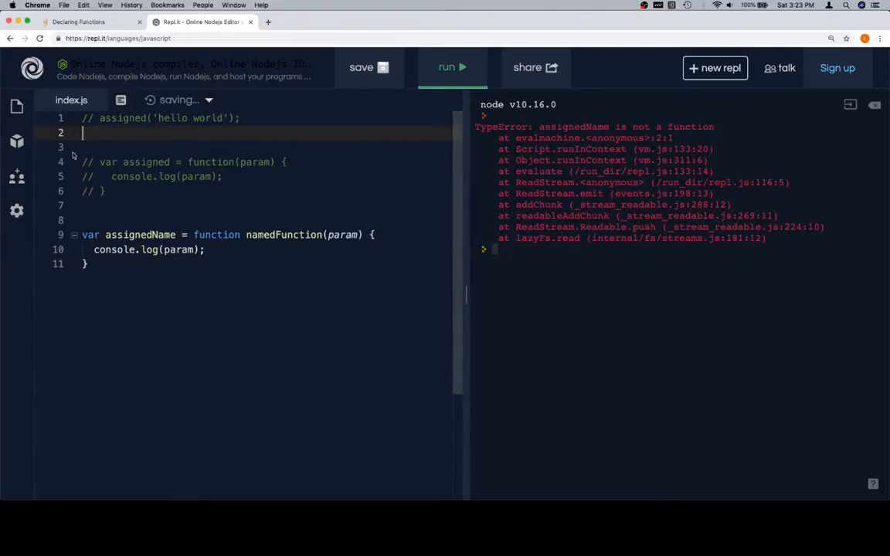
pyautogui.write("assignedName('won\\'t work either');")
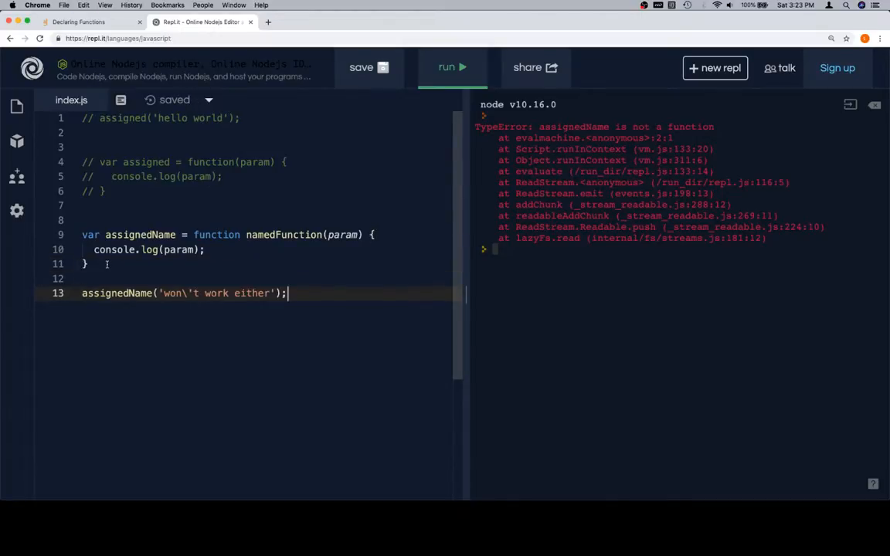
pyautogui.click(451, 68)
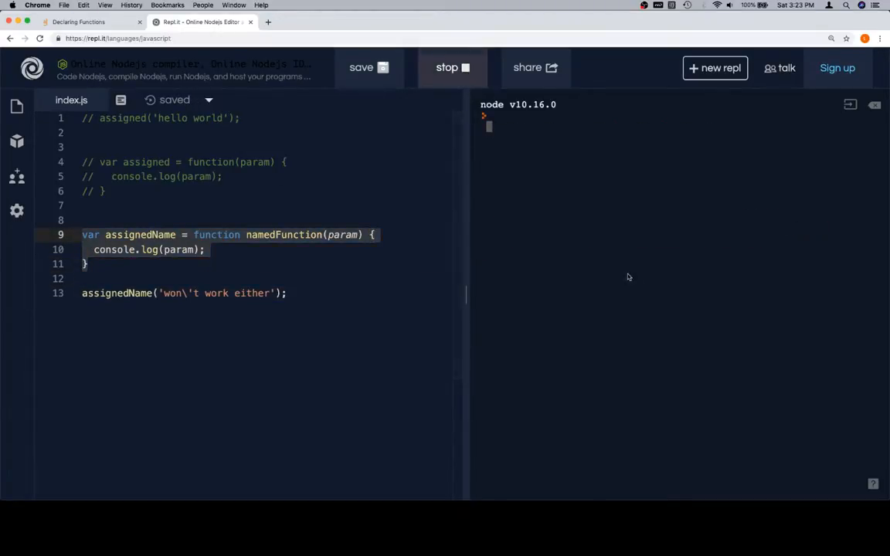
pyautogui.click(451, 68)
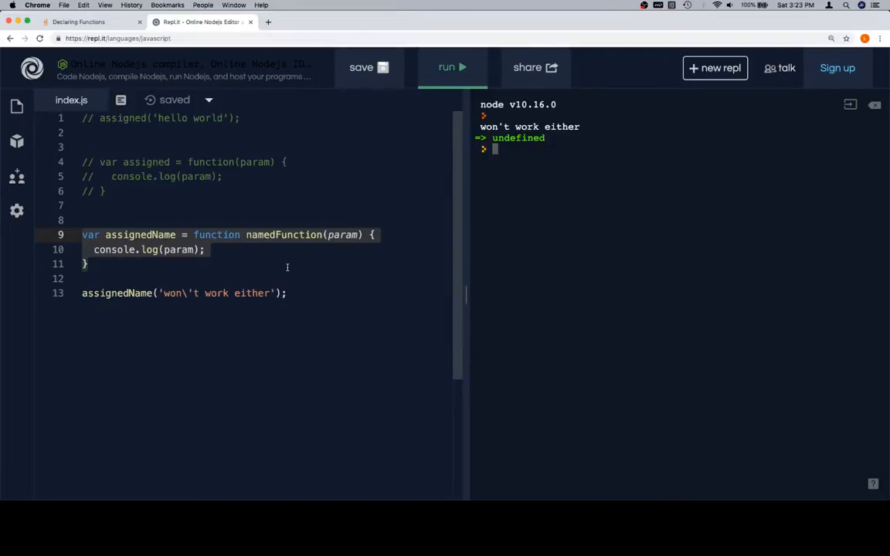
# Change the assignedName message toward 'works now' so the next run prints it
pyautogui.click(204, 262)
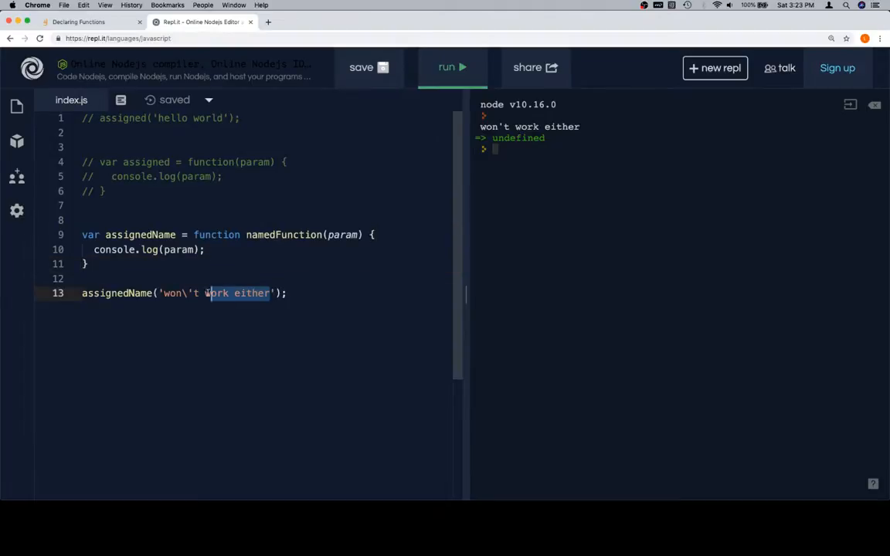
pyautogui.write('work')
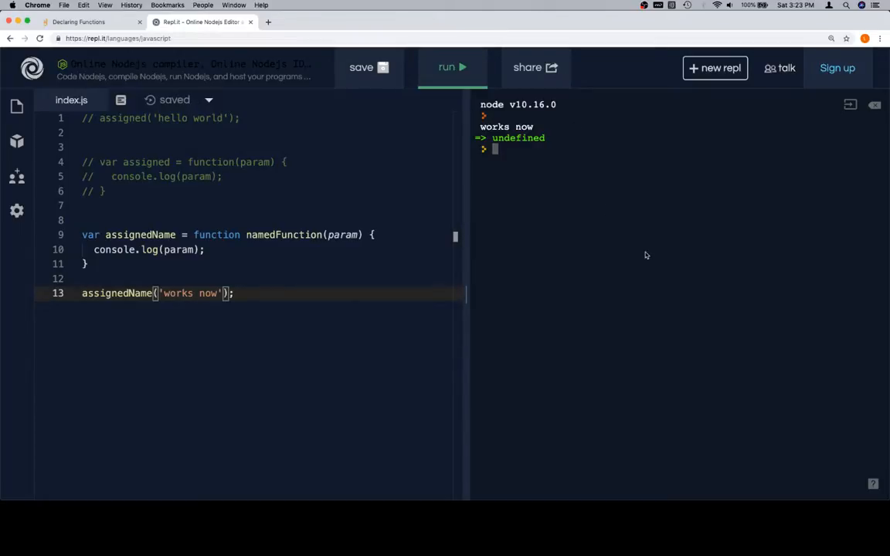
pyautogui.moveTo(406, 286)
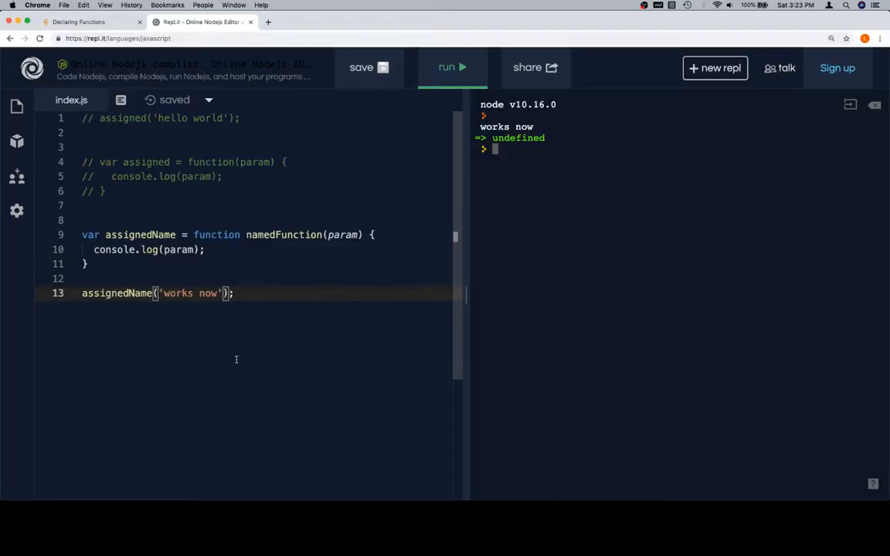
pyautogui.moveTo(236, 220)
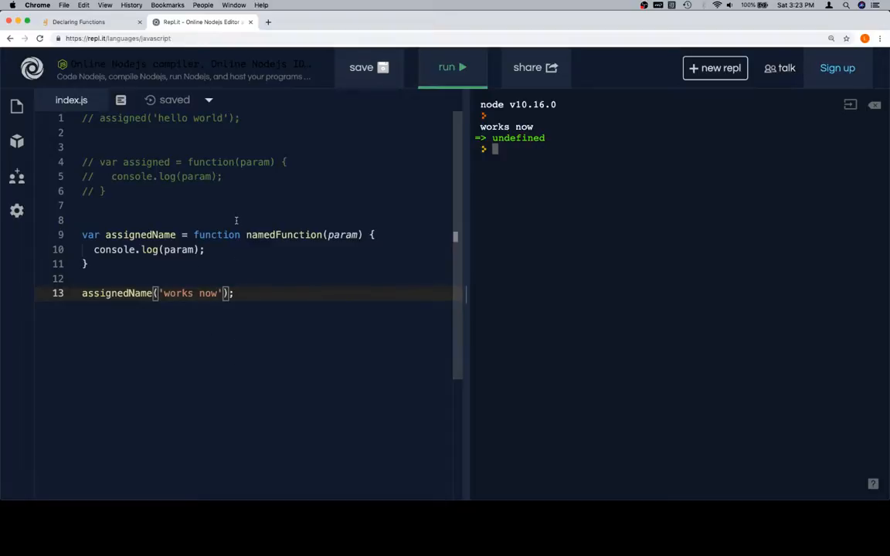
# Return to the Declaring Functions lesson and scroll to its closing note favouring declared over assigned functions
pyautogui.click(85, 22)
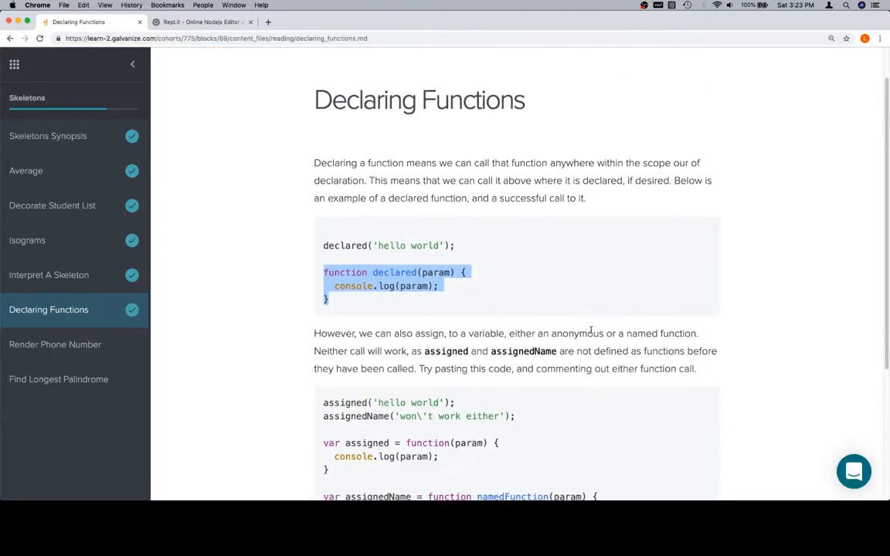
pyautogui.moveTo(463, 261)
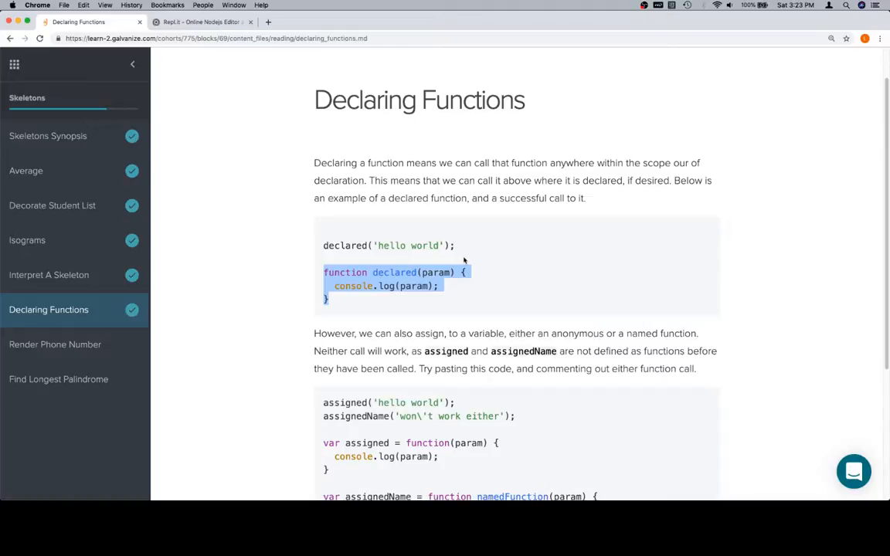
pyautogui.scroll(-3)
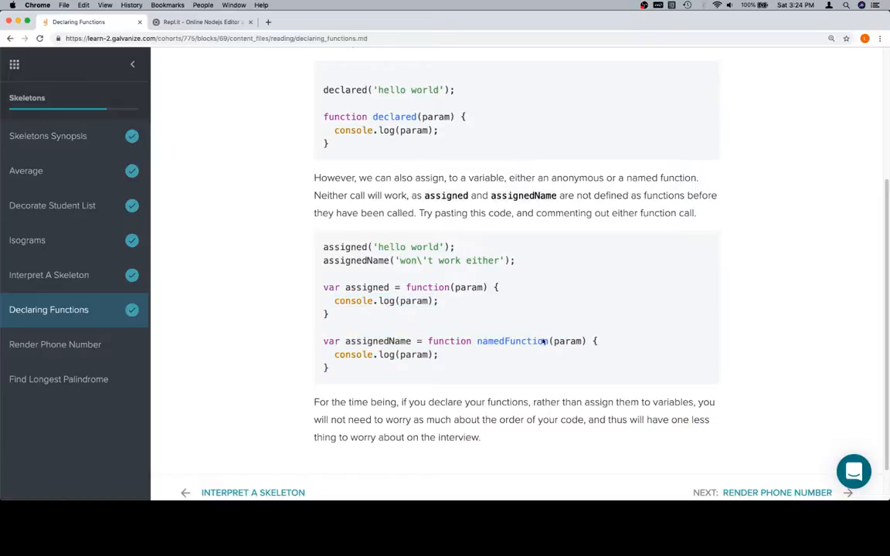
pyautogui.moveTo(541, 322)
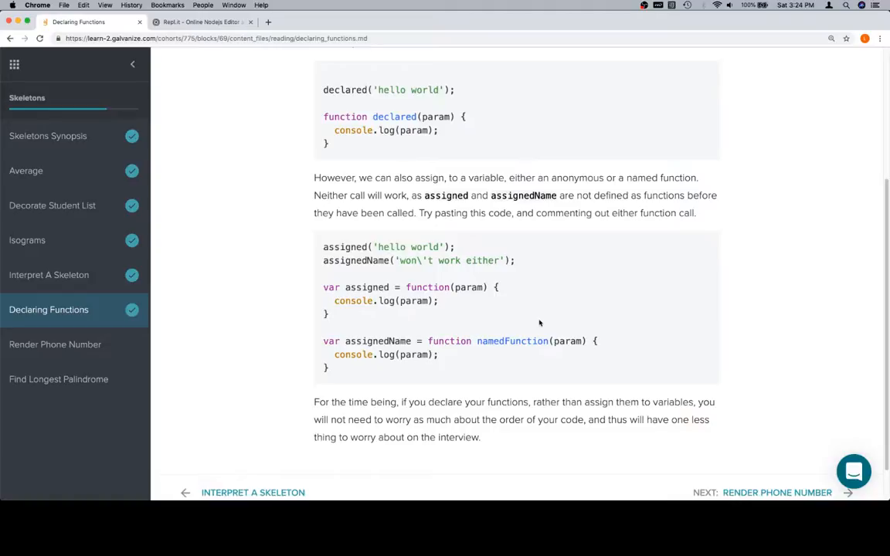
pyautogui.moveTo(349, 363)
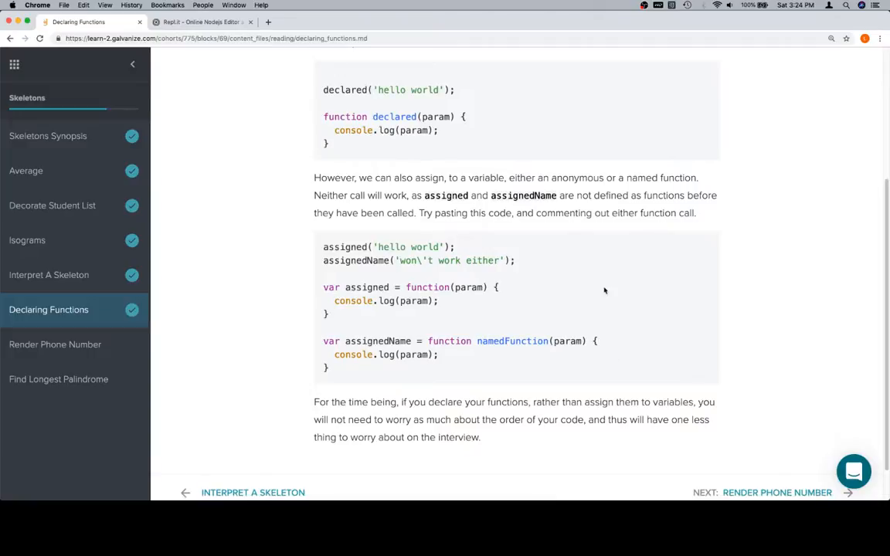
pyautogui.scroll(-3)
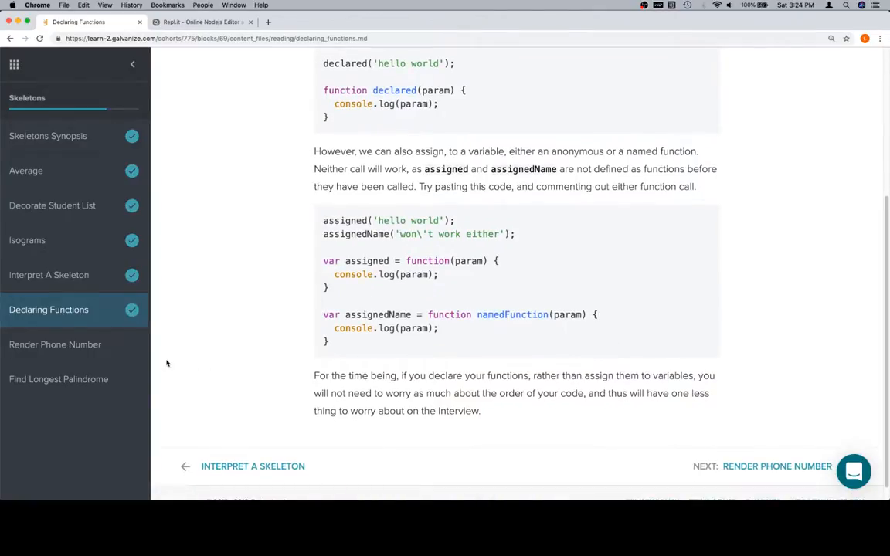